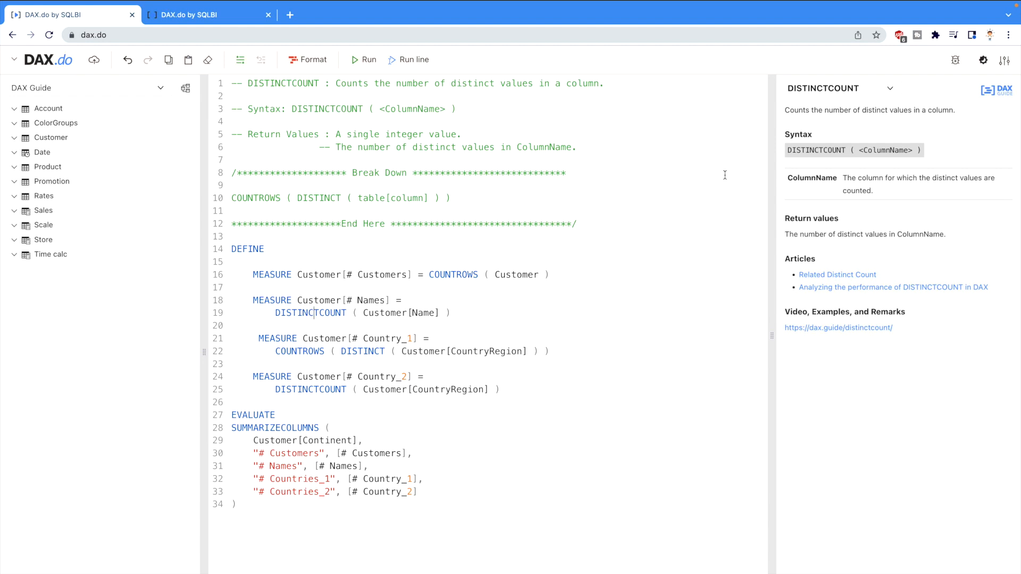
pyautogui.moveTo(741, 242)
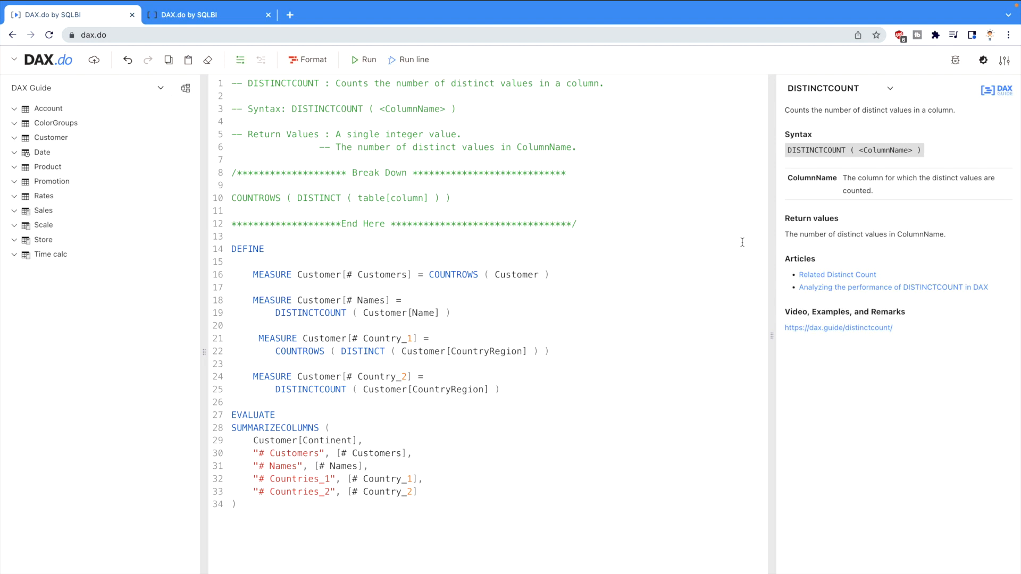
# - Execute the DISTINCTCOUNT query returning customer, name and country counts per continent, then move to the DISTINCTCOUNTNOBLANK query
pyautogui.click(313, 313)
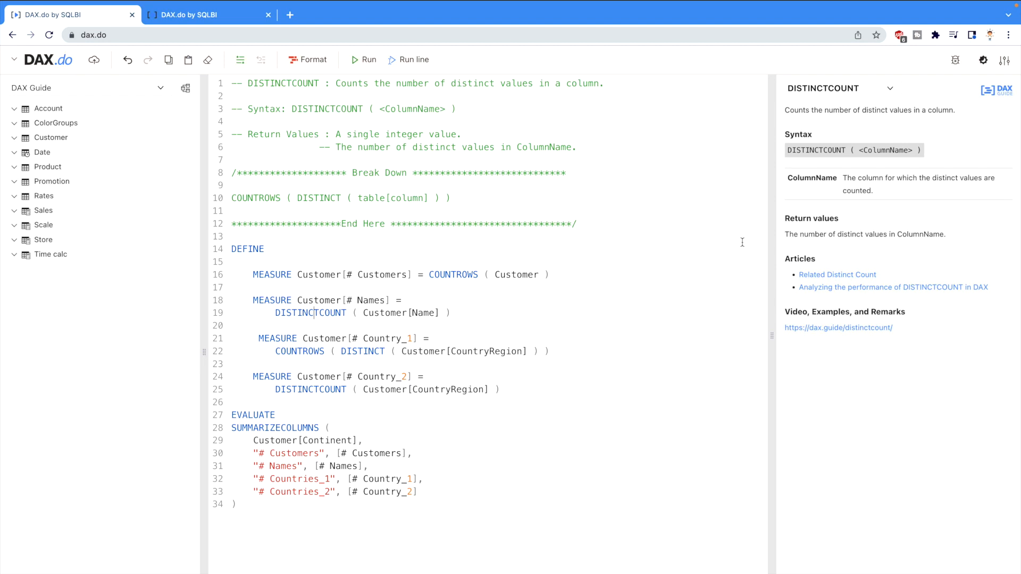
pyautogui.moveTo(647, 236)
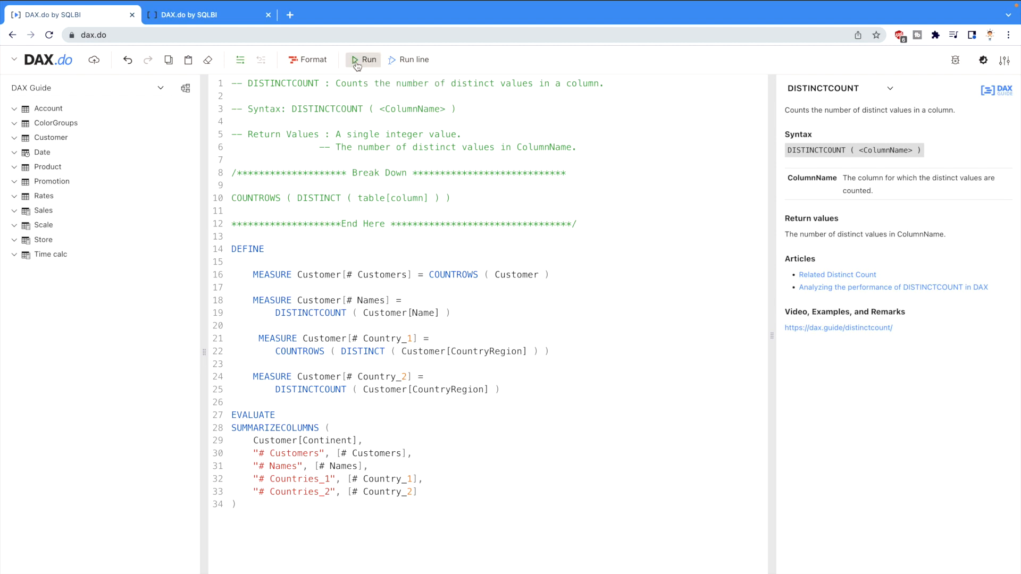
pyautogui.click(363, 59)
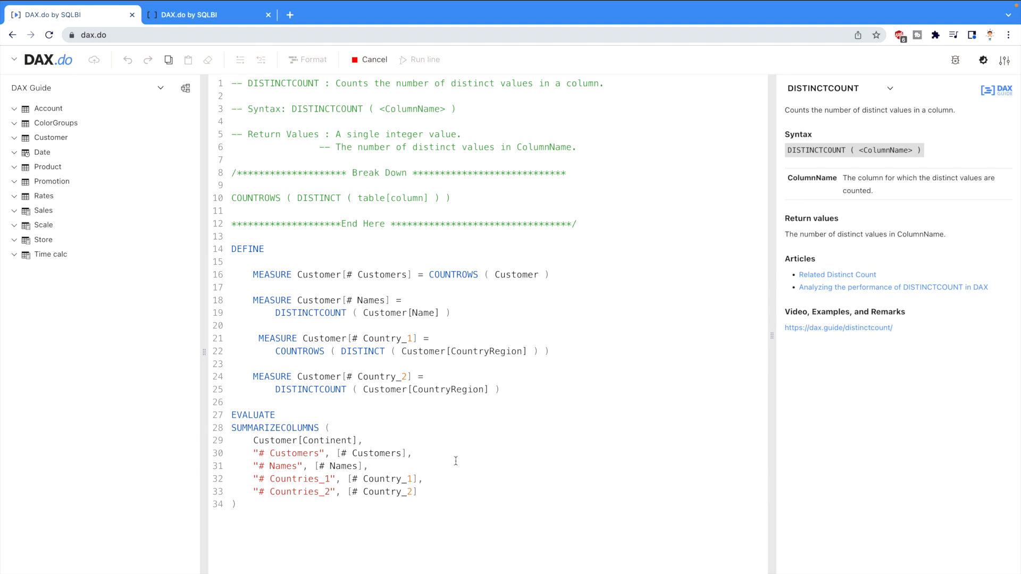
pyautogui.click(369, 59)
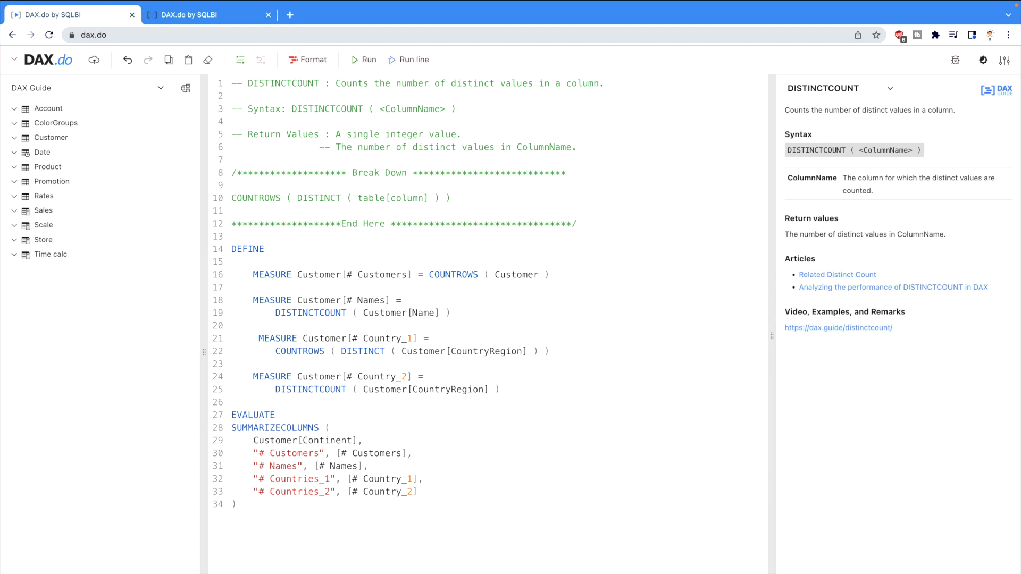
pyautogui.click(362, 59)
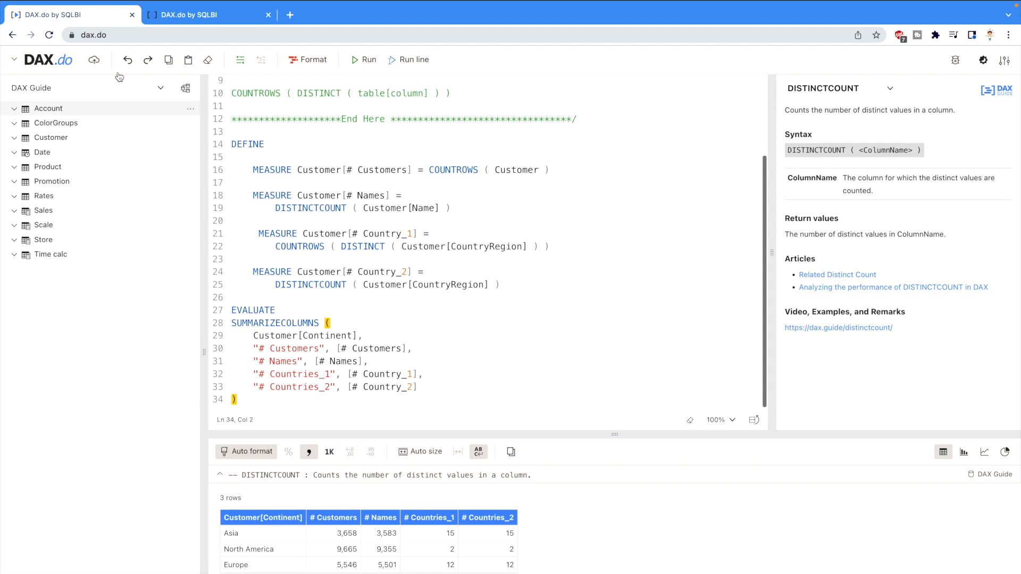
pyautogui.click(208, 14)
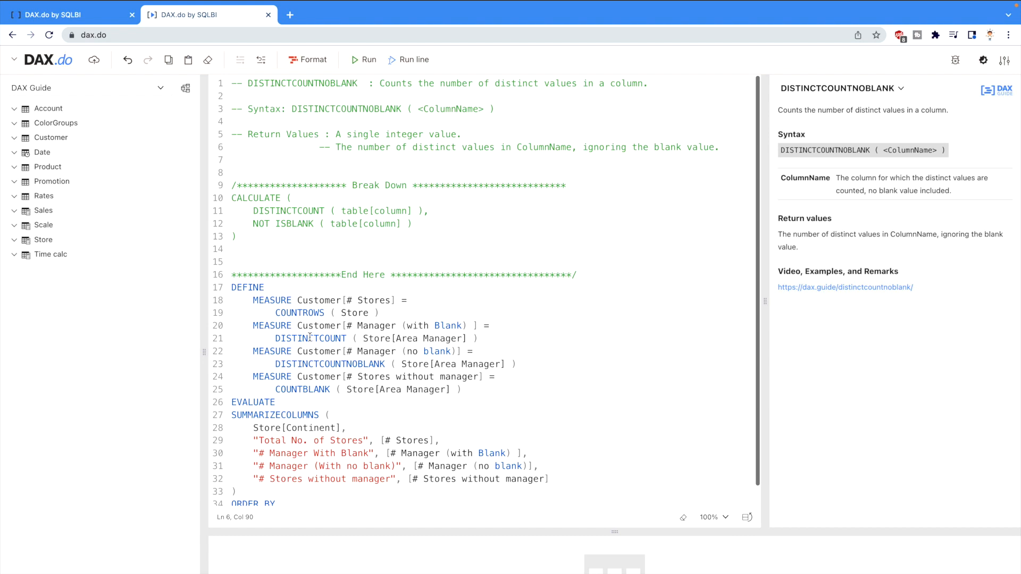
# - Select the NOT ISBLANK expression in the DISTINCTCOUNTNOBLANK query's breakdown
pyautogui.click(311, 339)
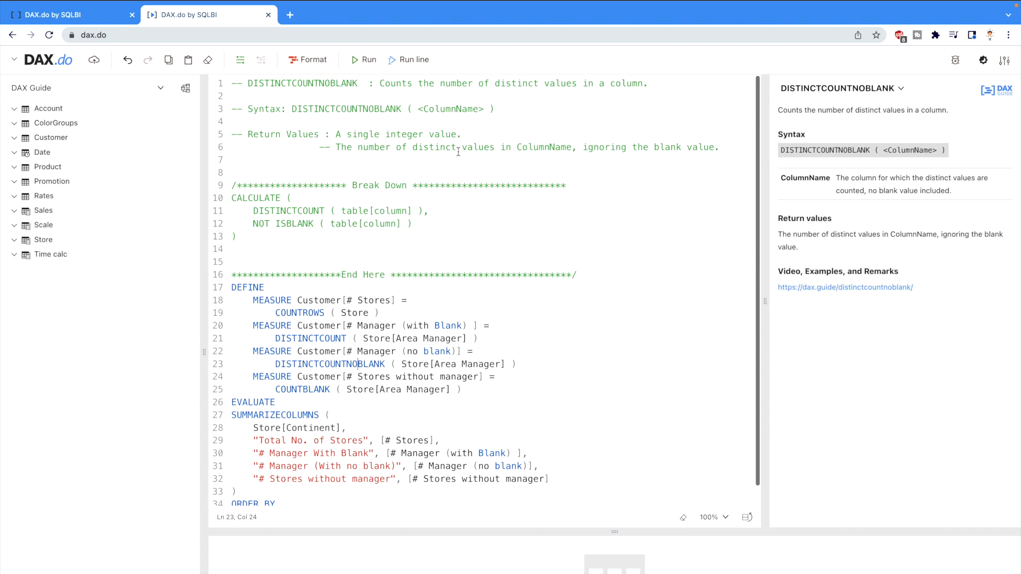
pyautogui.moveTo(443, 162)
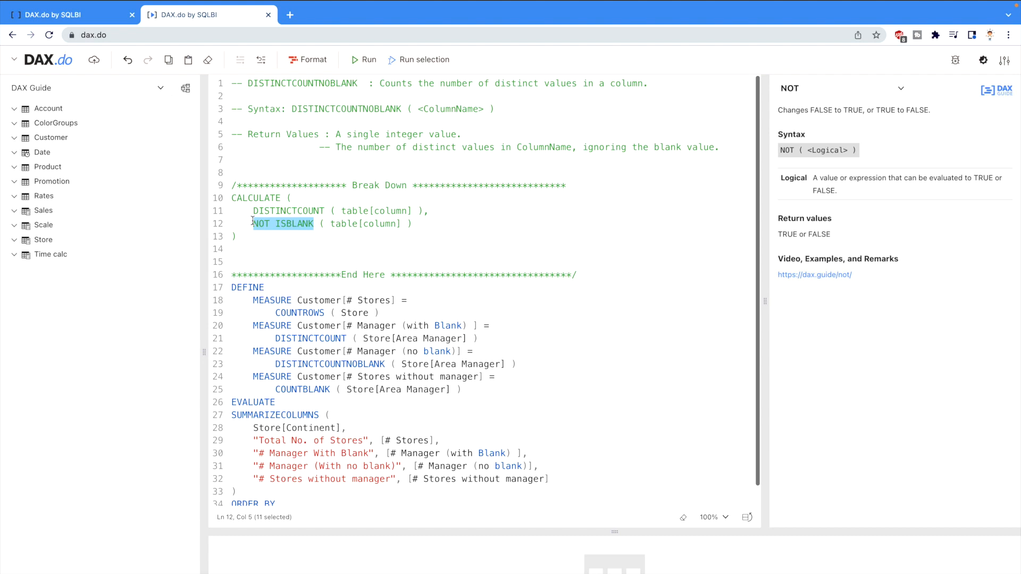
pyautogui.scroll(-3)
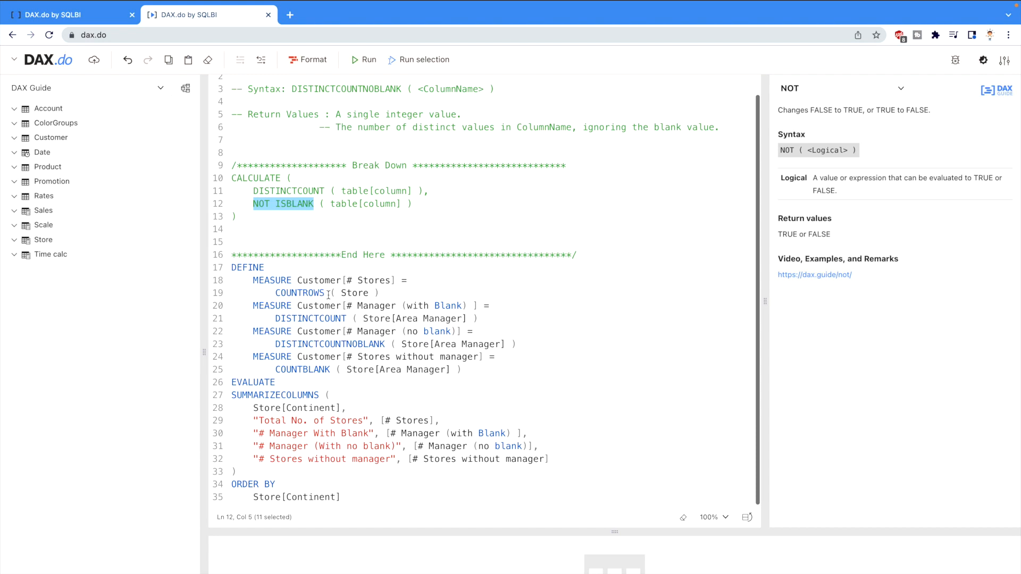
pyautogui.moveTo(358, 312)
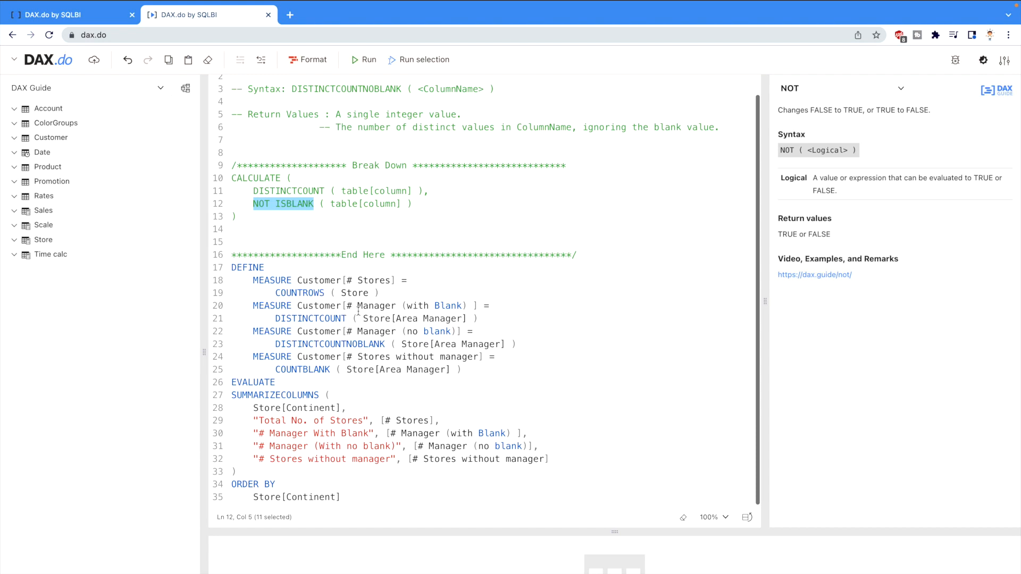
pyautogui.moveTo(370, 315)
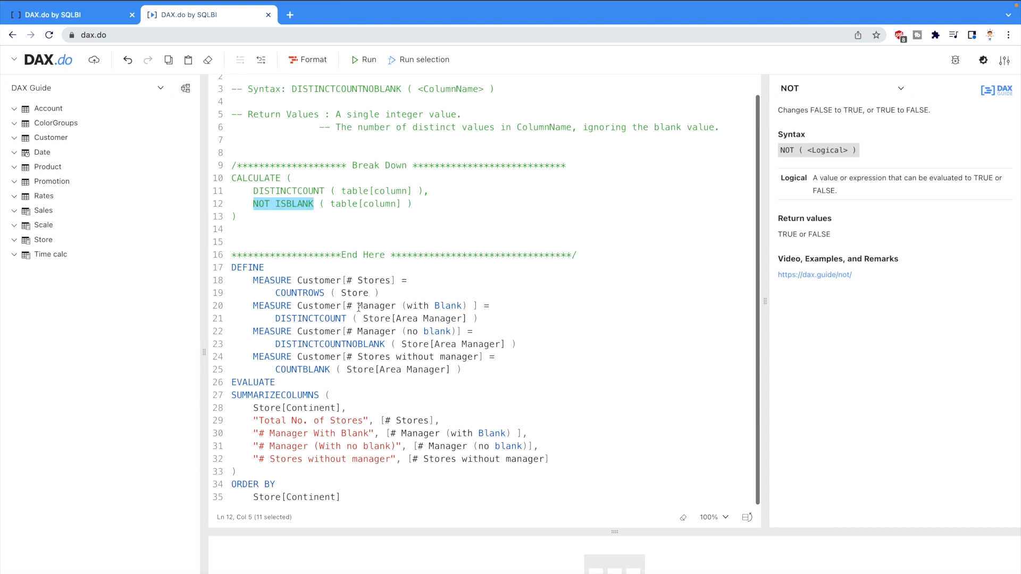
pyautogui.moveTo(392, 332)
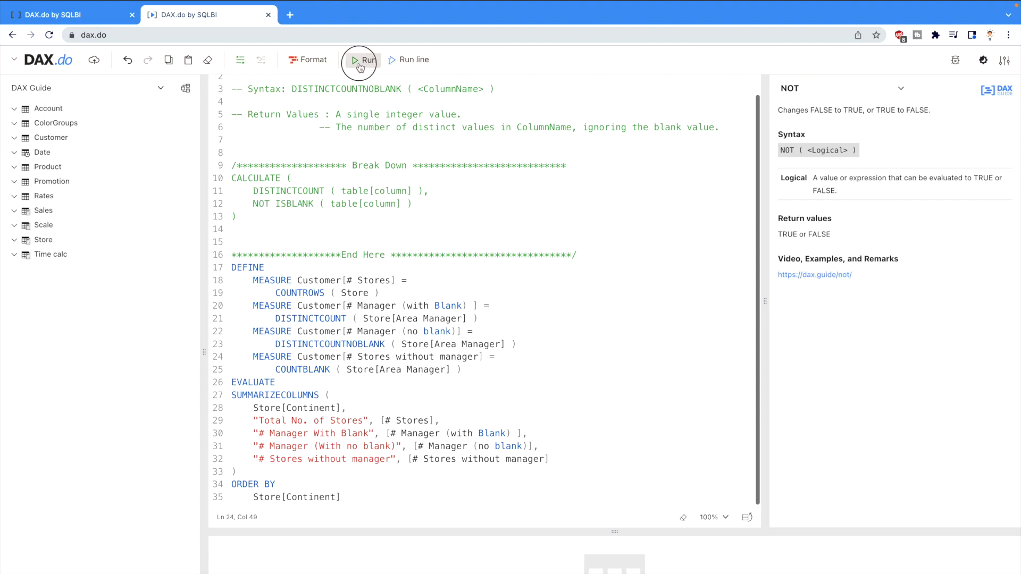
# - Execute the DISTINCTCOUNTNOBLANK query returning stores, managers with and without blanks, and unmanaged stores per continent
pyautogui.click(363, 60)
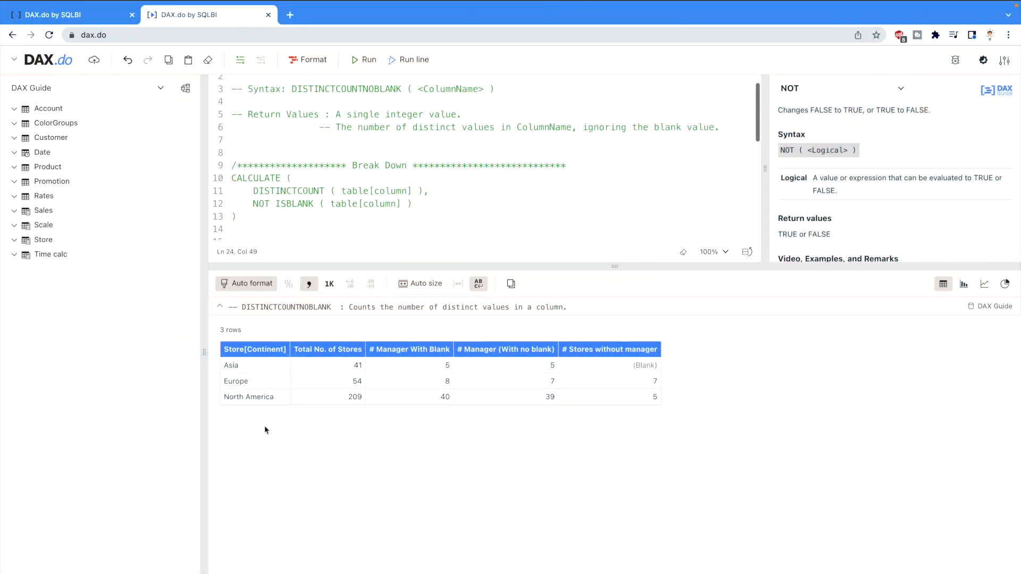
pyautogui.moveTo(491, 360)
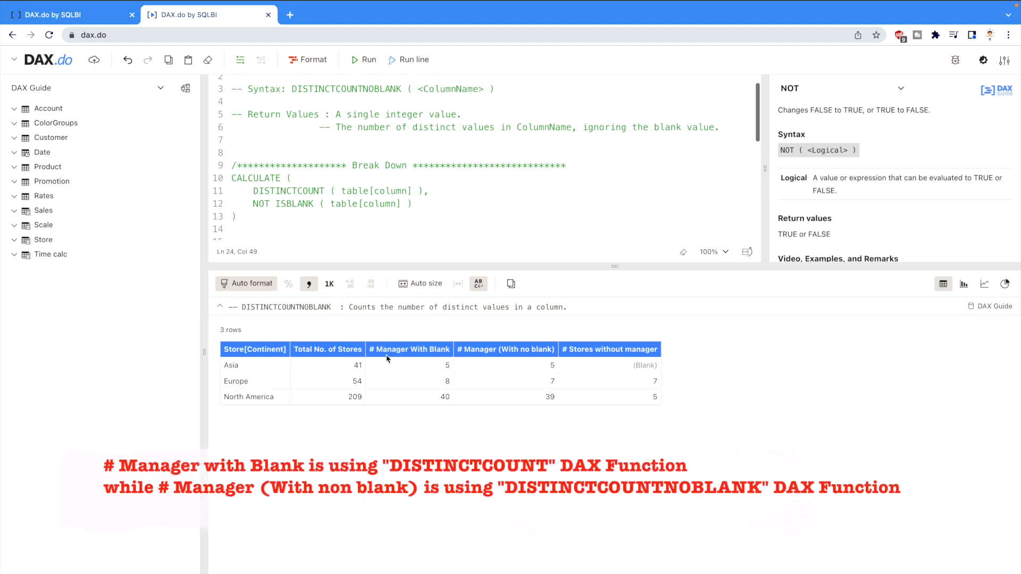
pyautogui.moveTo(431, 400)
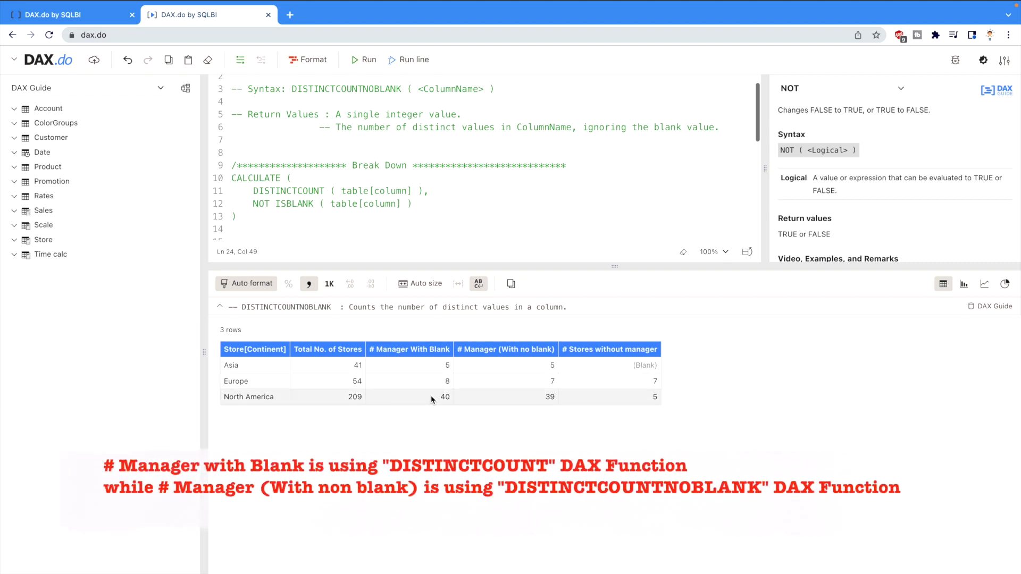
pyautogui.moveTo(465, 409)
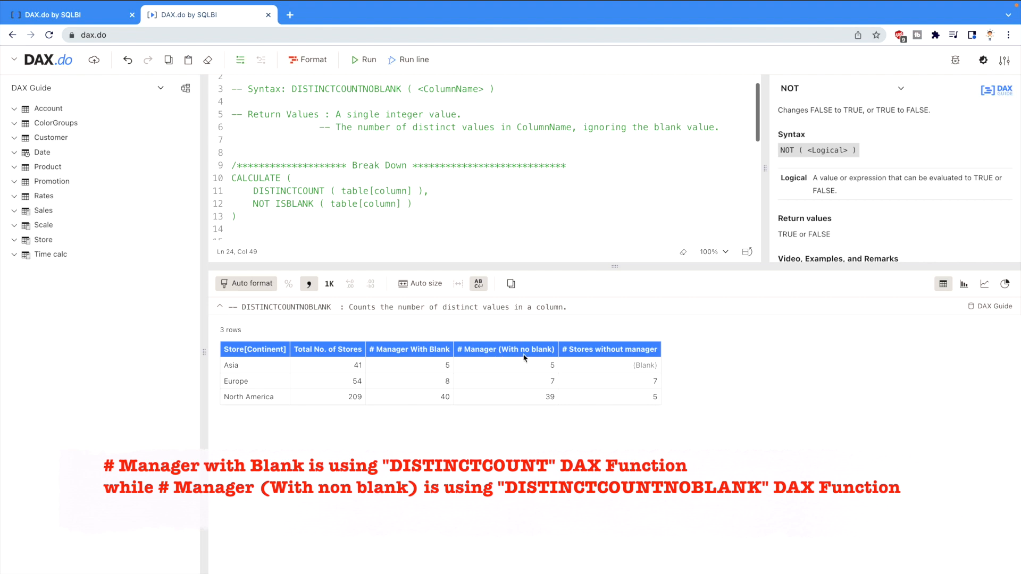
pyautogui.moveTo(535, 358)
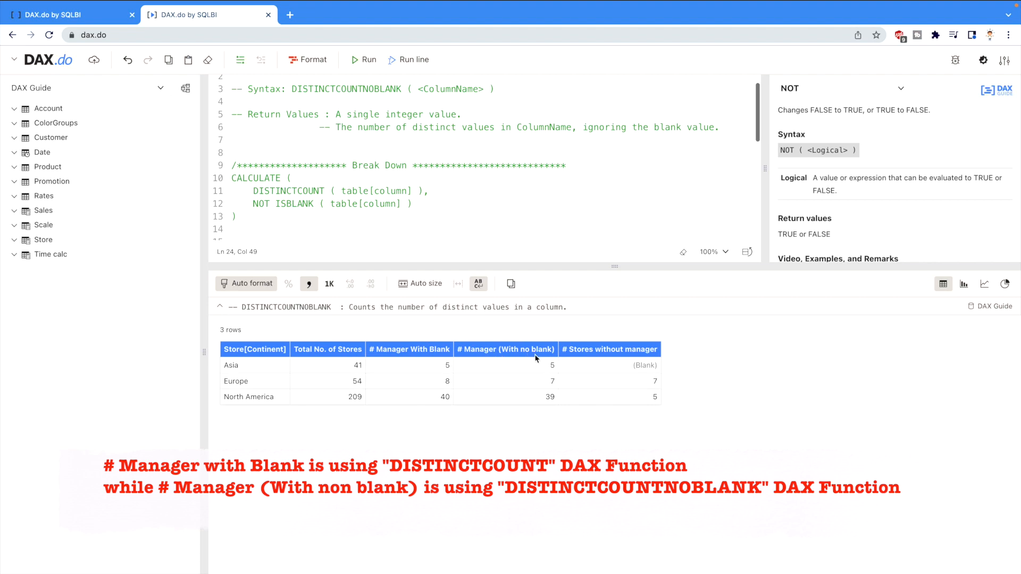
pyautogui.moveTo(509, 321)
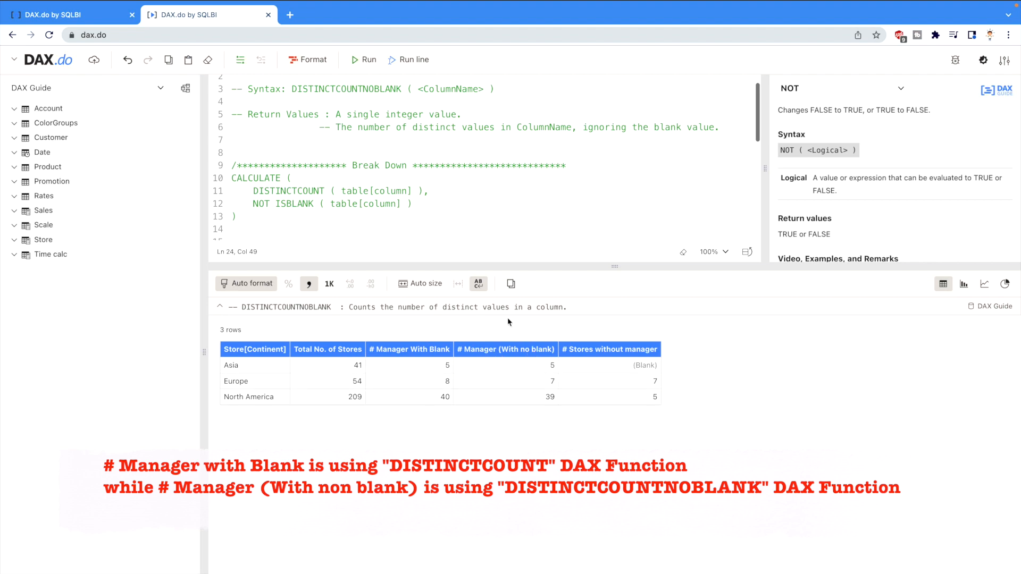
pyautogui.scroll(-3)
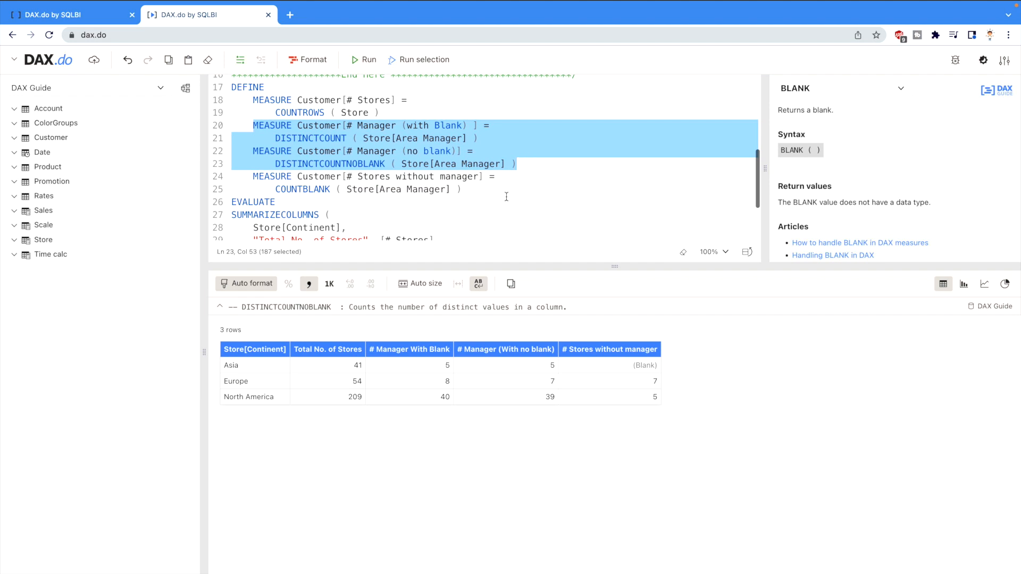
pyautogui.moveTo(491, 471)
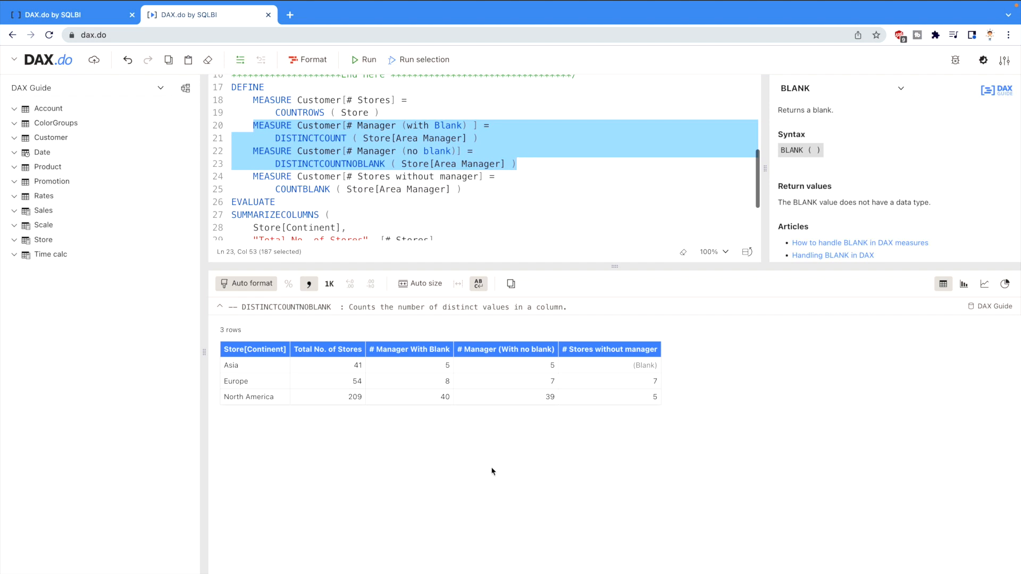